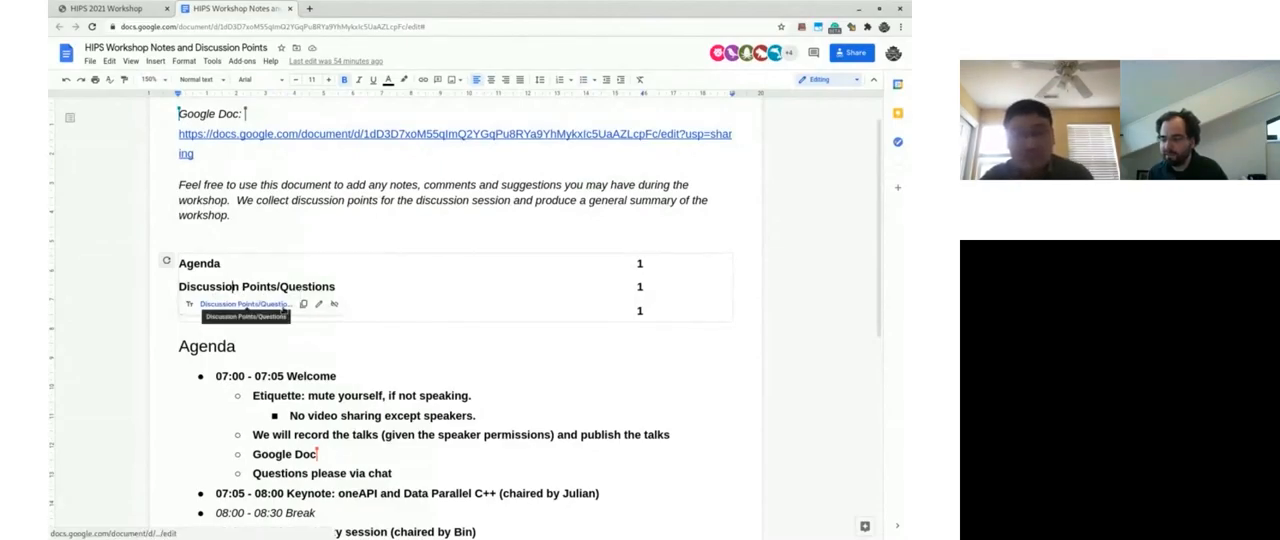
- Scroll down to the empty bullet under Discussion Points/Questions
scroll("down", 3)
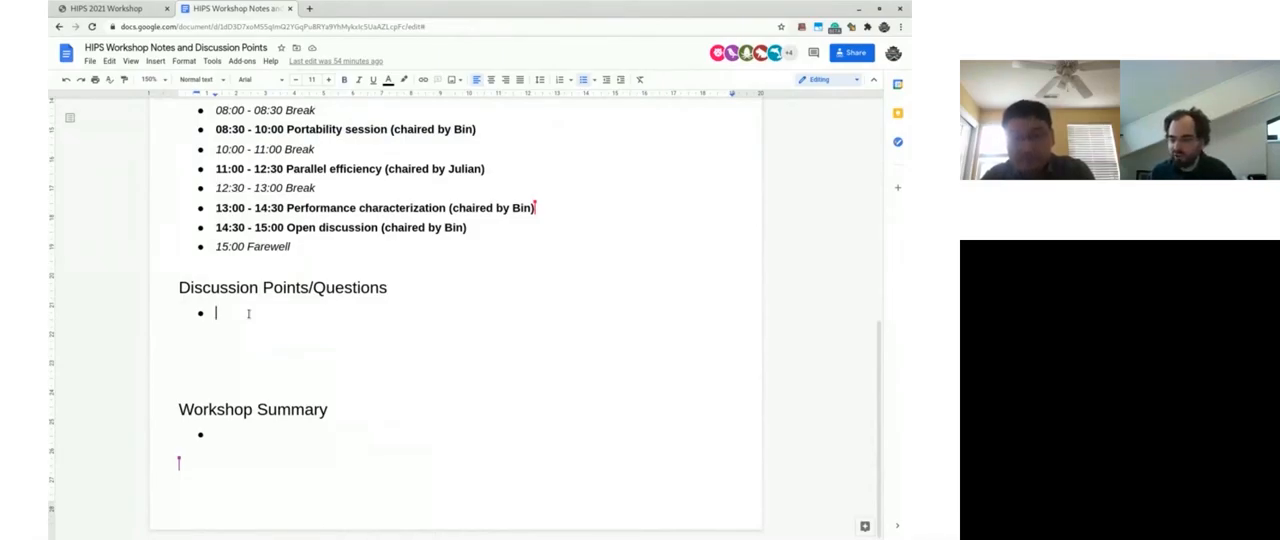
- Type 'Will OneAPI from Intel dominate the world :-)' into the empty discussion bullet
type("Will")
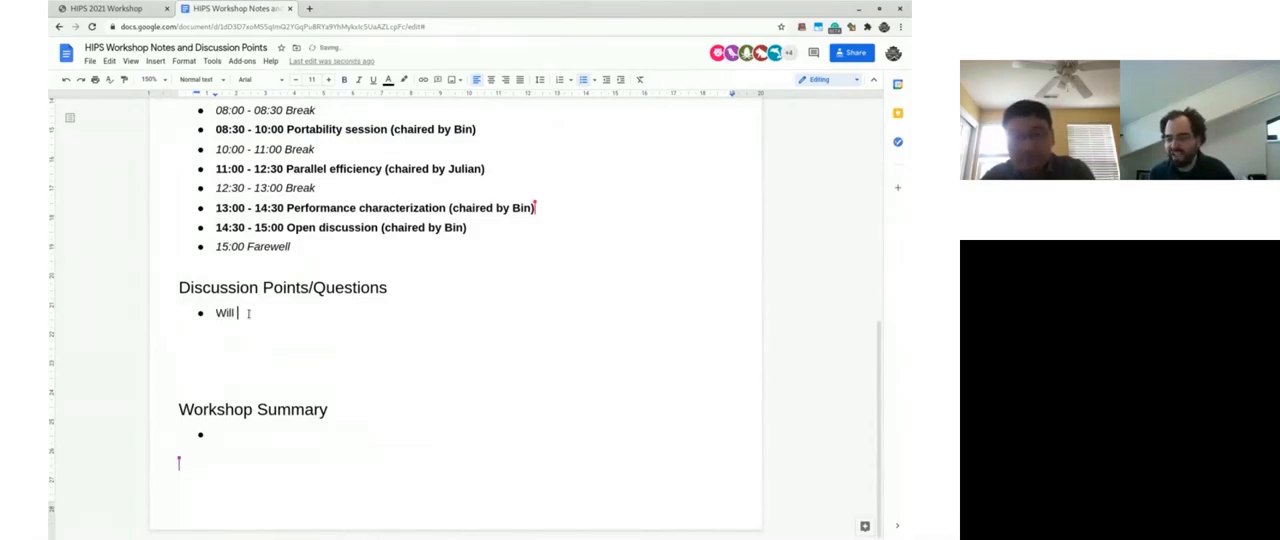
type("OneAPI from")
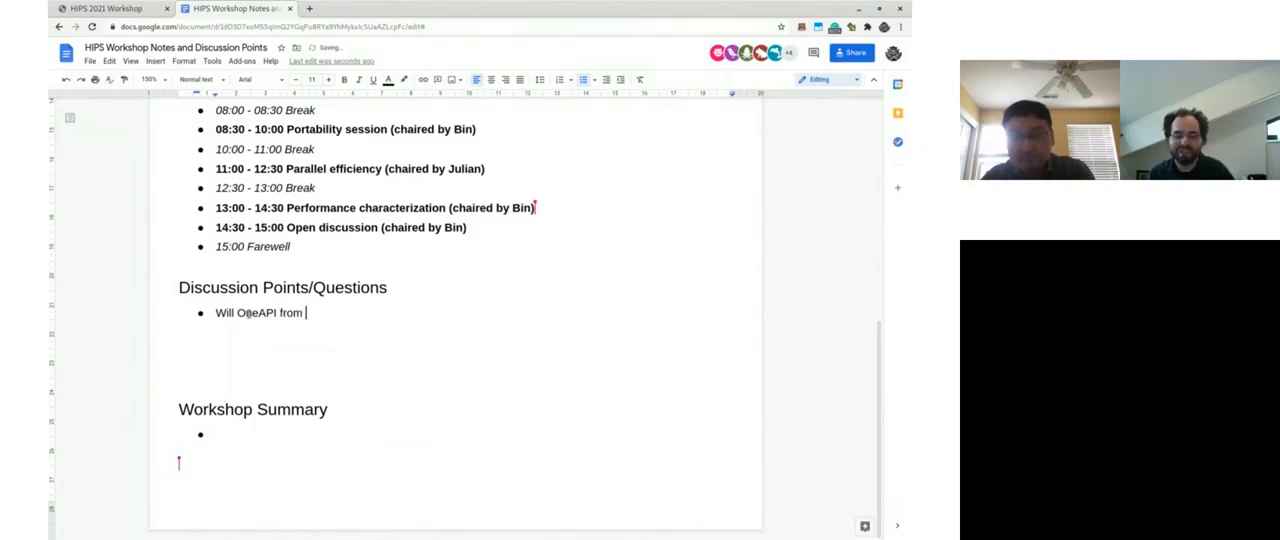
type("Intel dom")
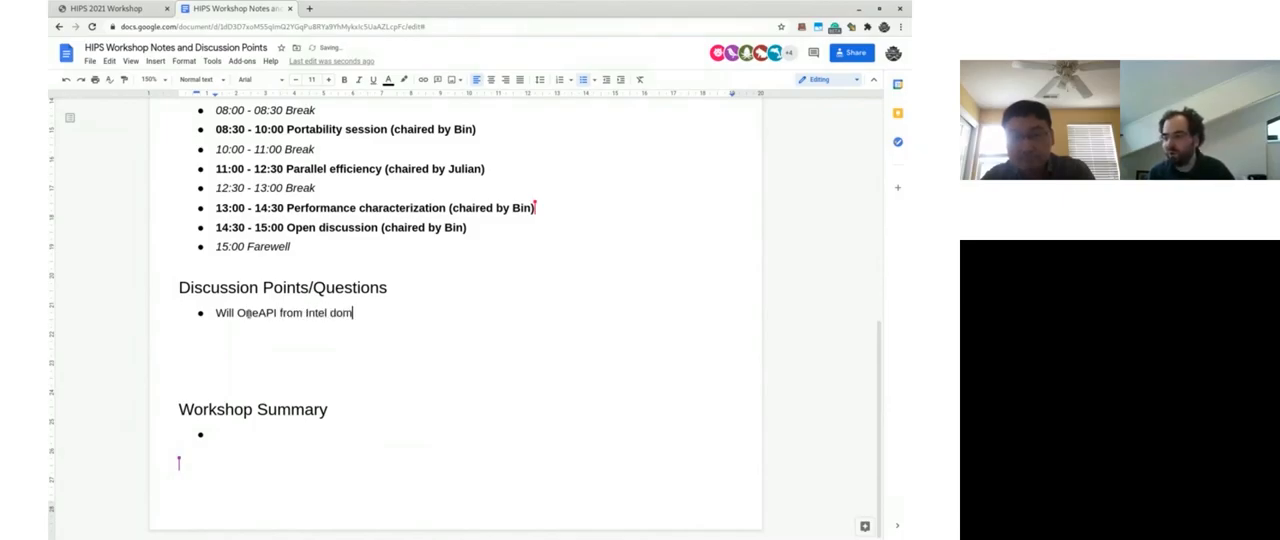
type("inate the world")
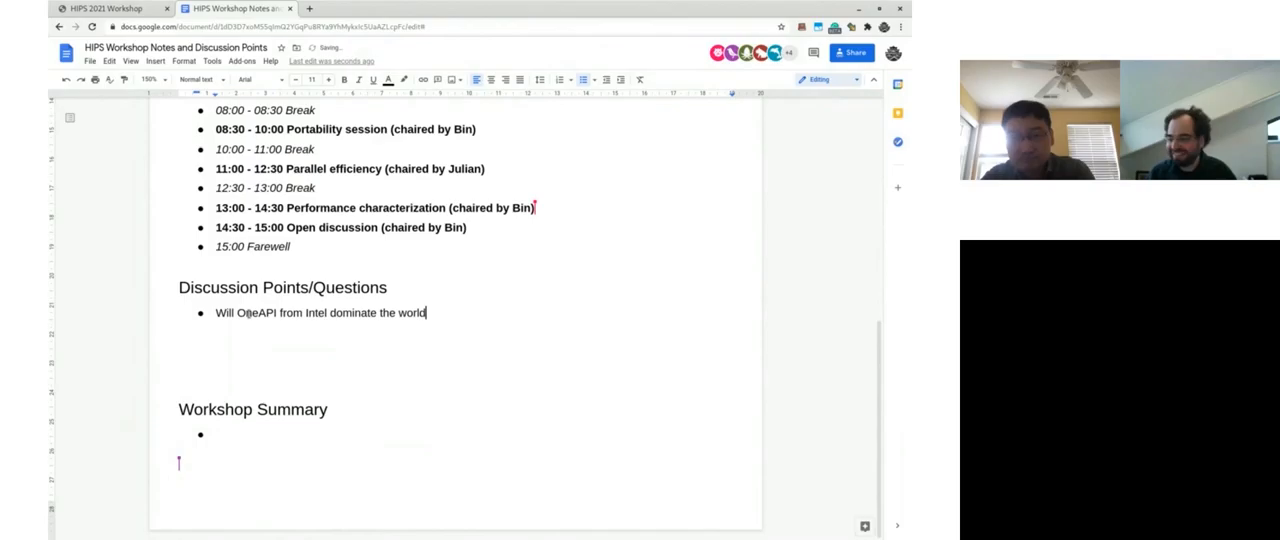
type(":-)")
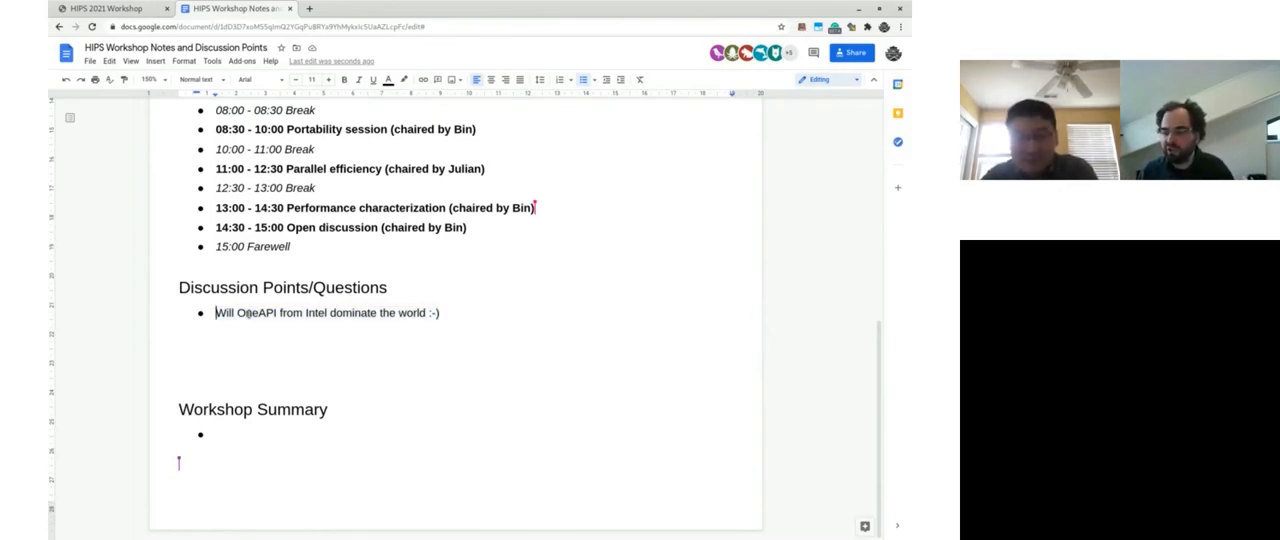
- Prefix the question bullet with 'Julian:'
type("Ju")
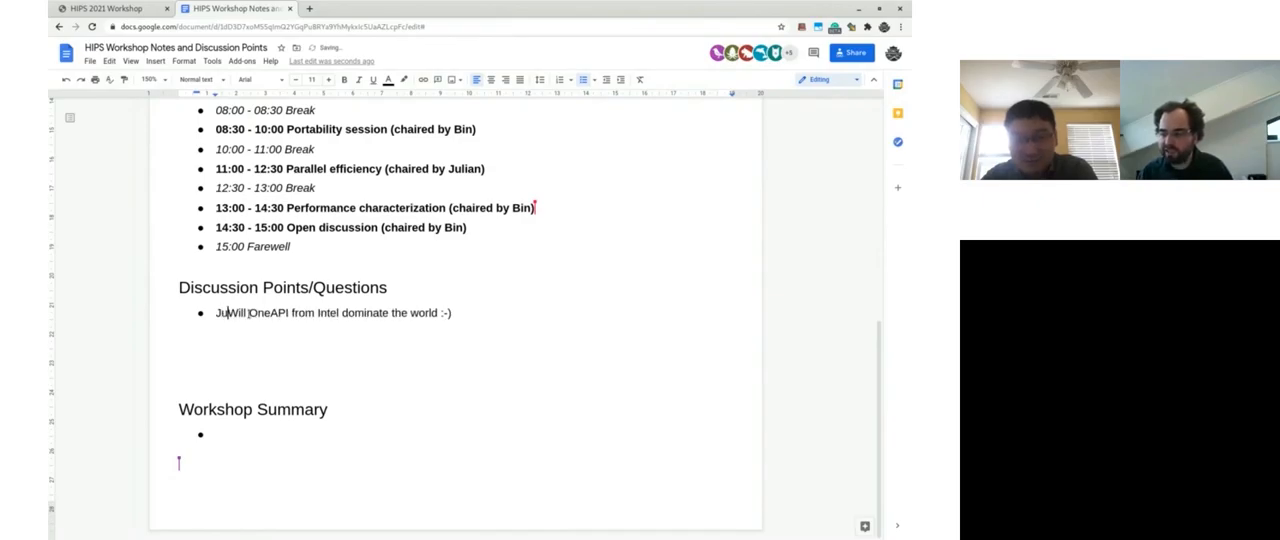
type("Julian:")
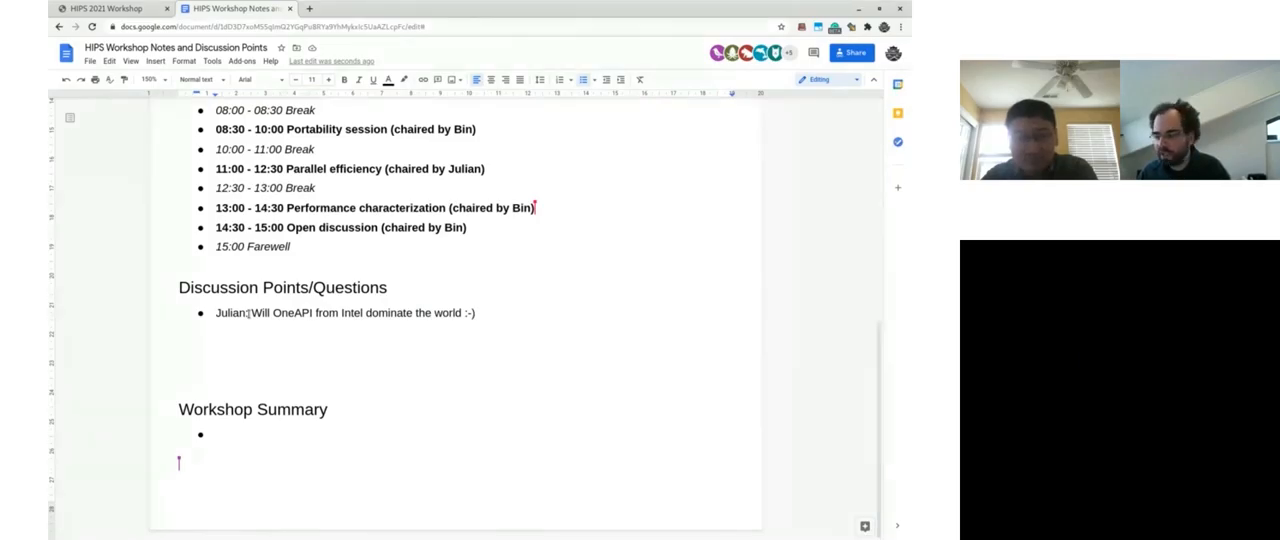
- Scroll through the notes and switch to the HIPS 2021 Workshop browser tab
scroll("down", 3)
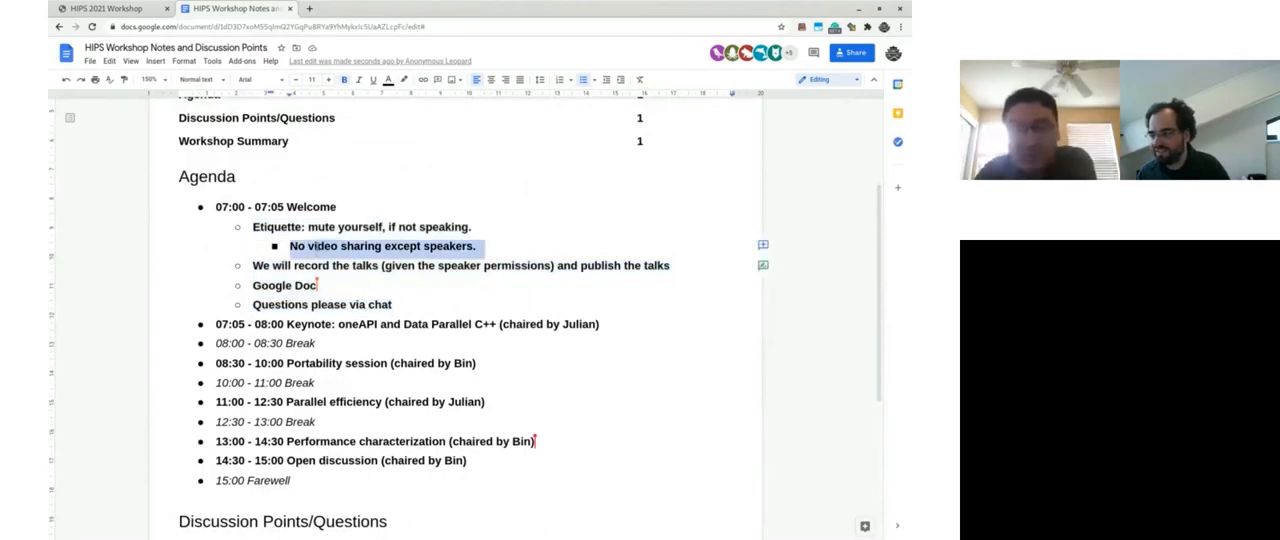
scroll("down", 3)
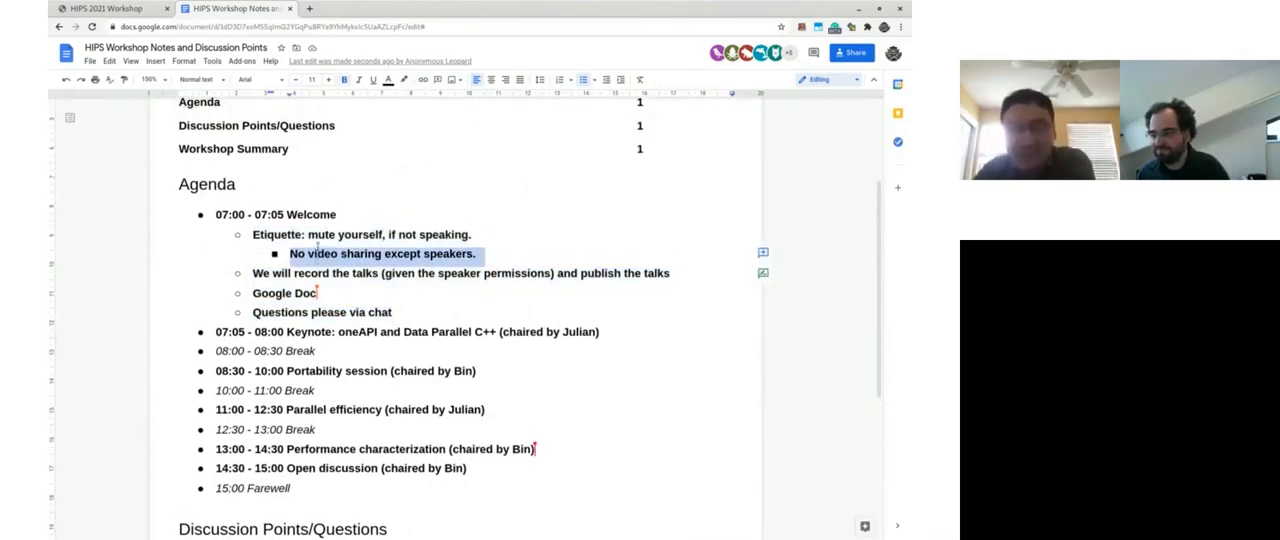
scroll("down", 3)
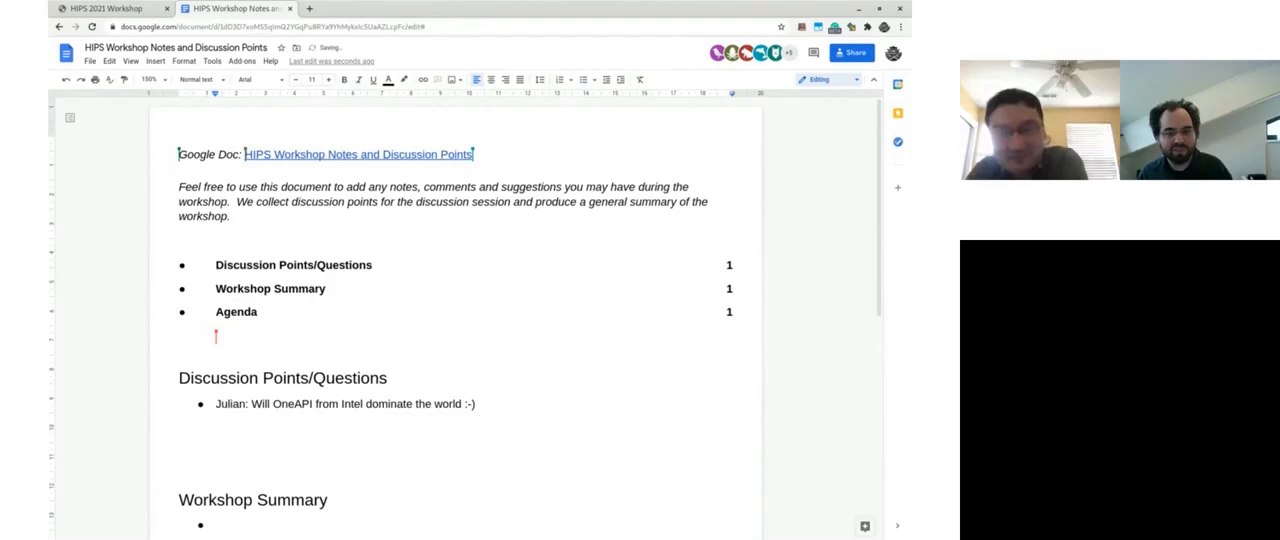
left_click(95, 8)
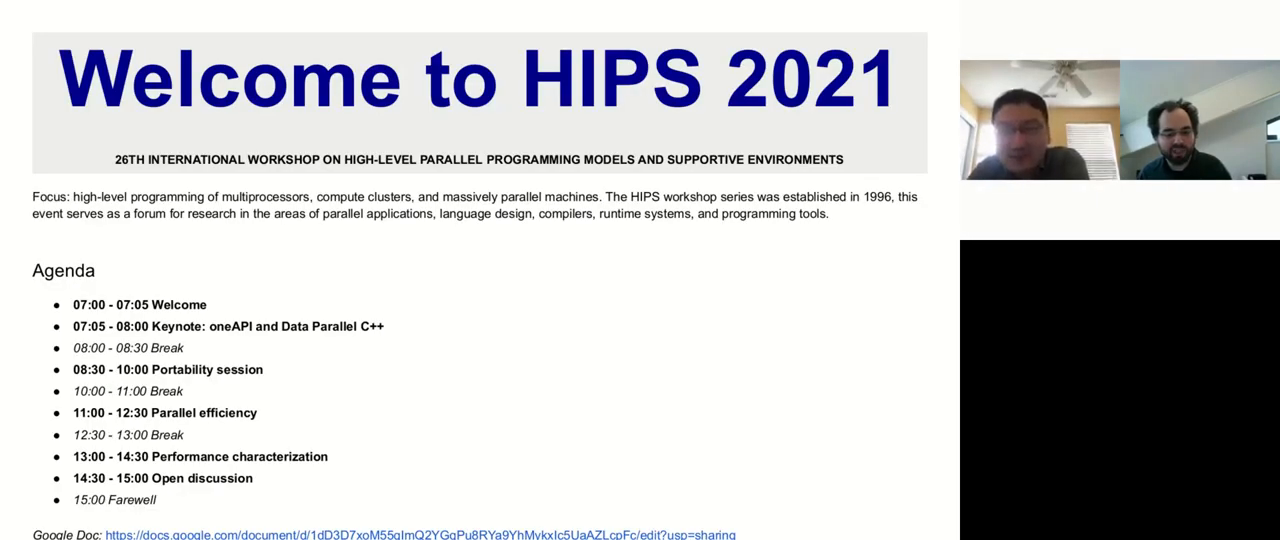